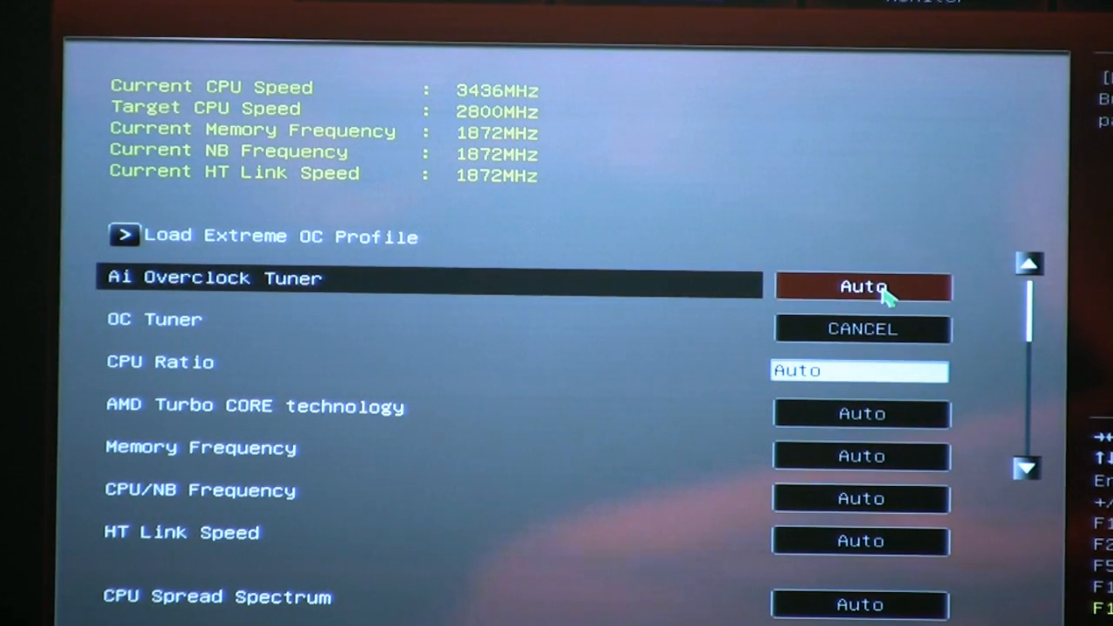
Set Ai Overclock Tuner to D.O.C.P. mode, loading a DDR3-1600 memory profile.
click(862, 287)
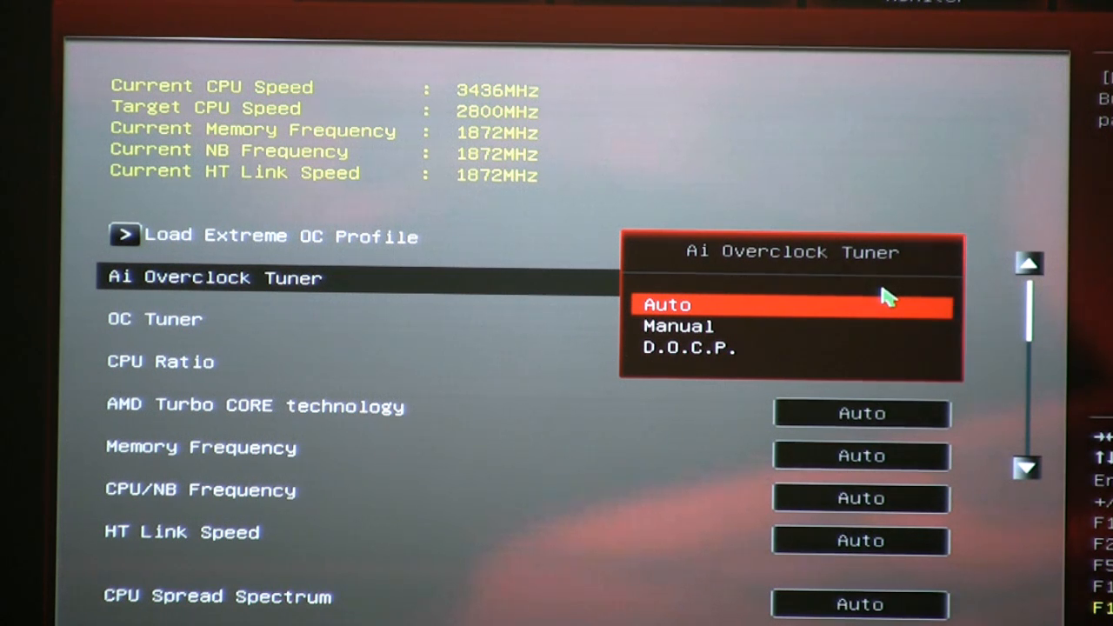
key(Down)
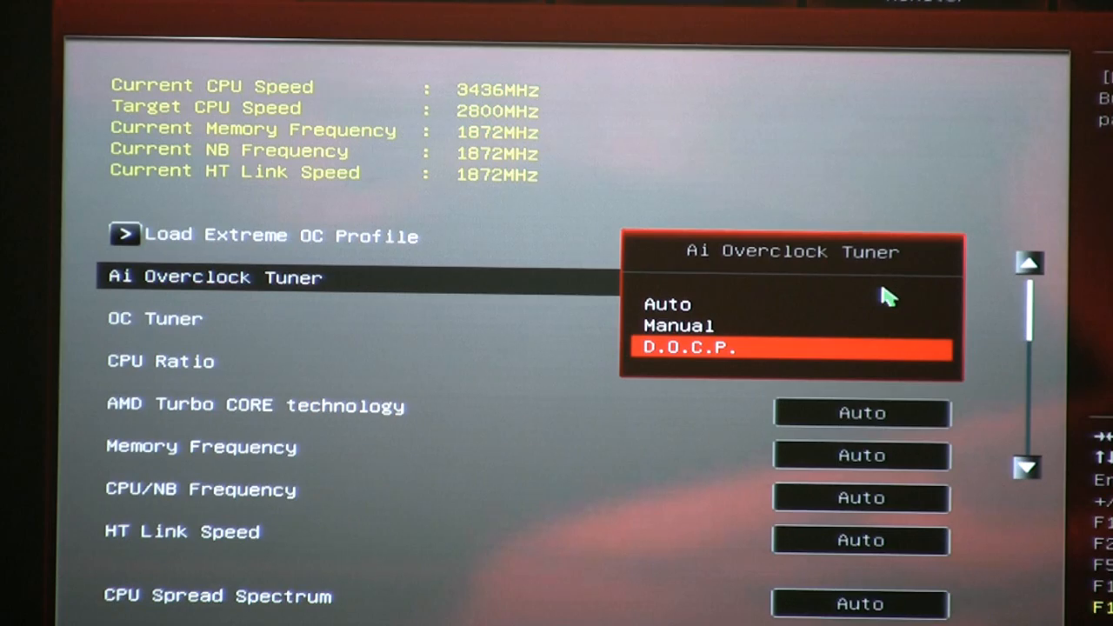
click(687, 348)
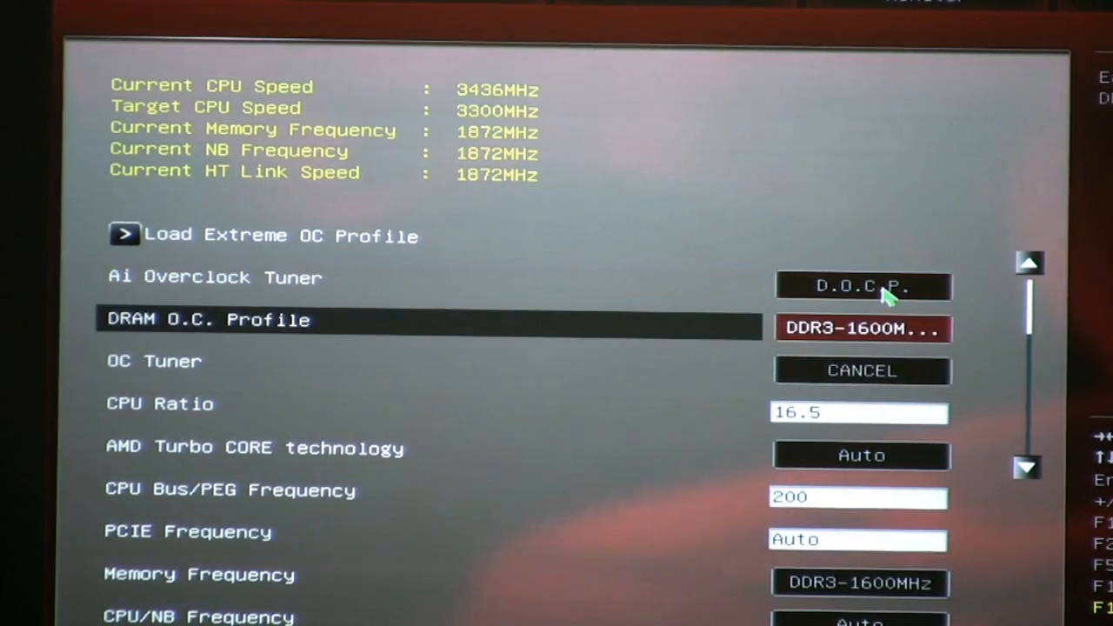
Show the DRAM O.C. Profile choices listing DDR3 profiles from 1600 to 2400 MHz.
click(861, 328)
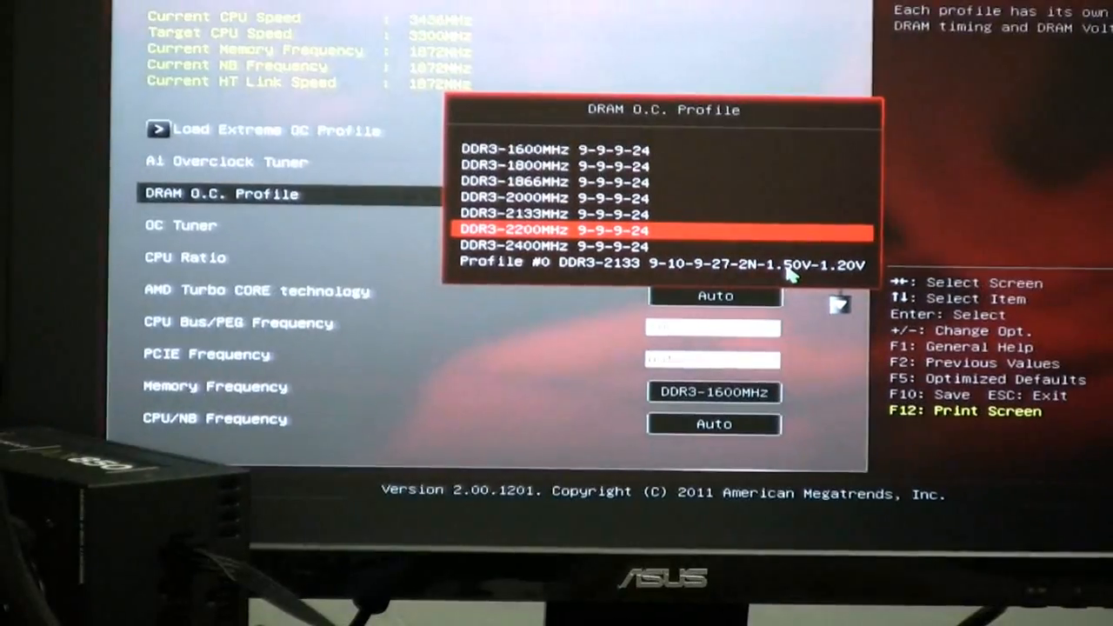
Apply the DDR3-1866MHz 9-9-9-24 profile, giving a 14.5 ratio, 234 bus and DDR3-1872 memory.
key(up)
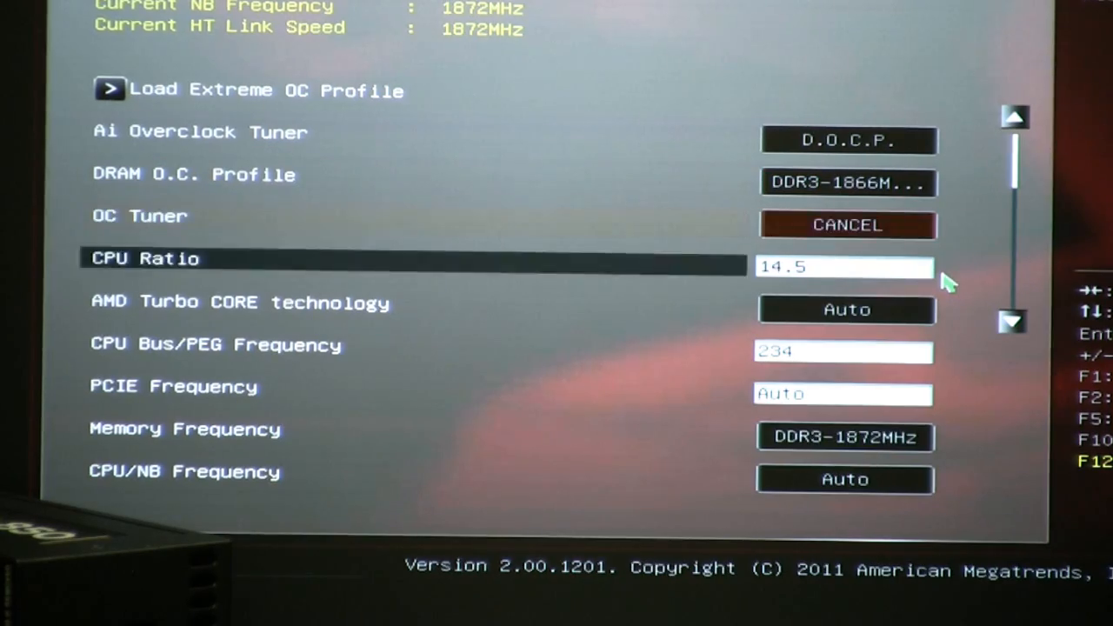
Change DRAM Voltage from Auto to a fixed 1.50000 V.
scroll(down, 3)
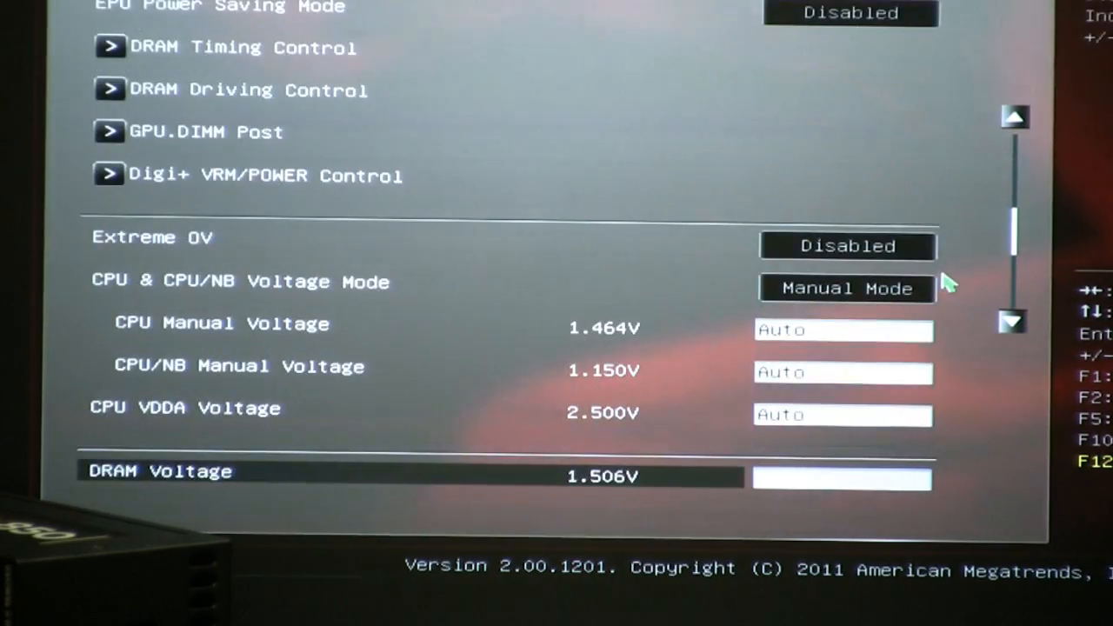
key(Up)
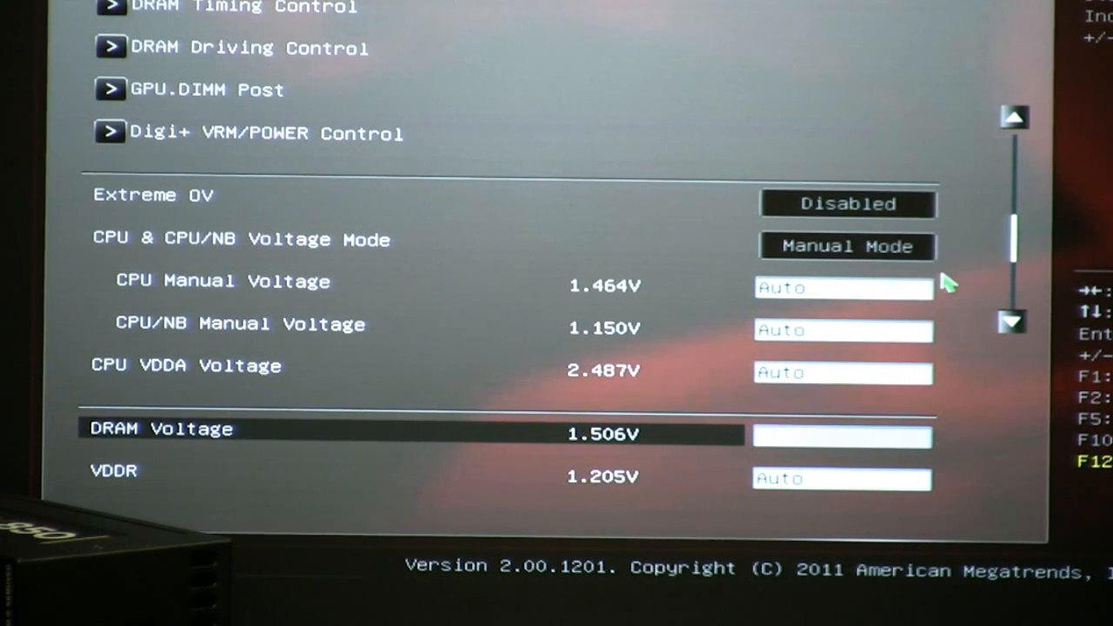
text(1.50000)
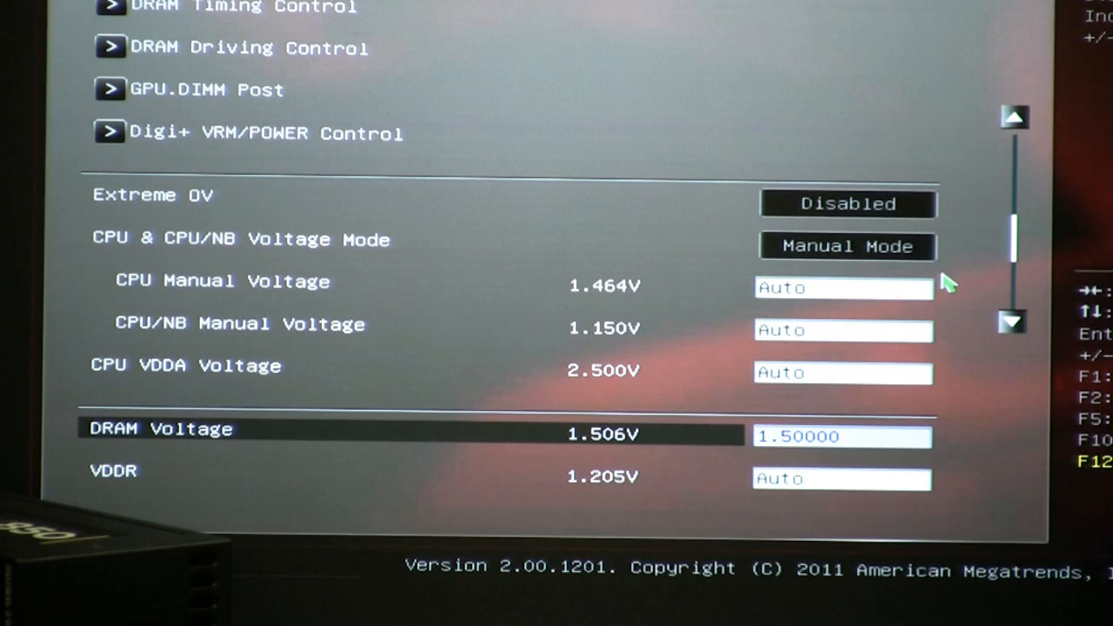
key(up)
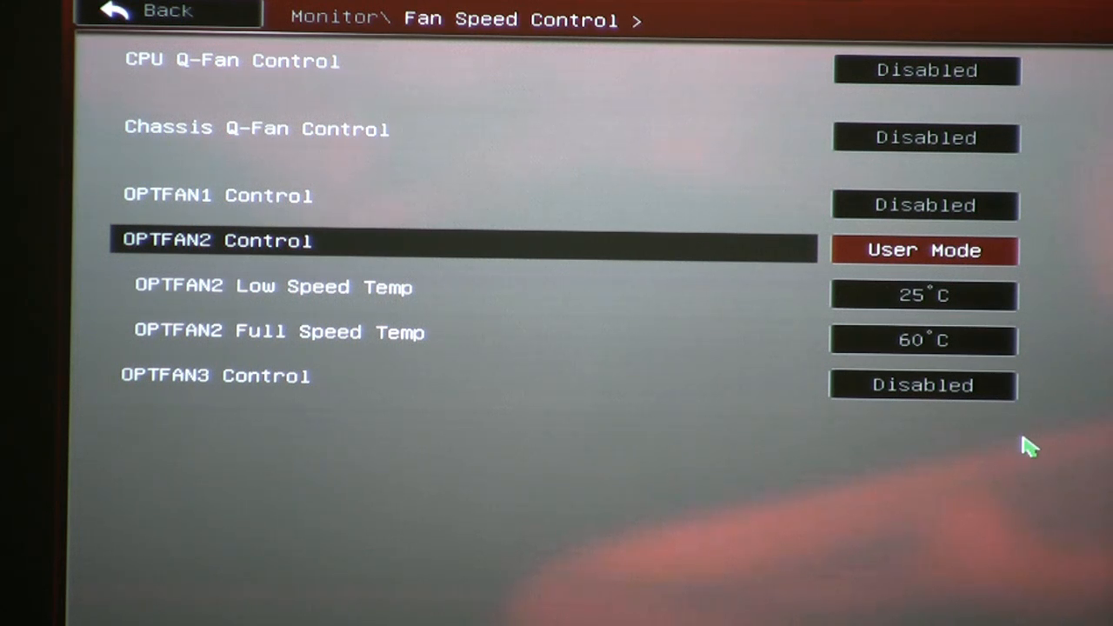
Confirm the OPTFAN2 User Mode curve with 25°C low-speed and 60°C full-speed temperatures.
key(Up)
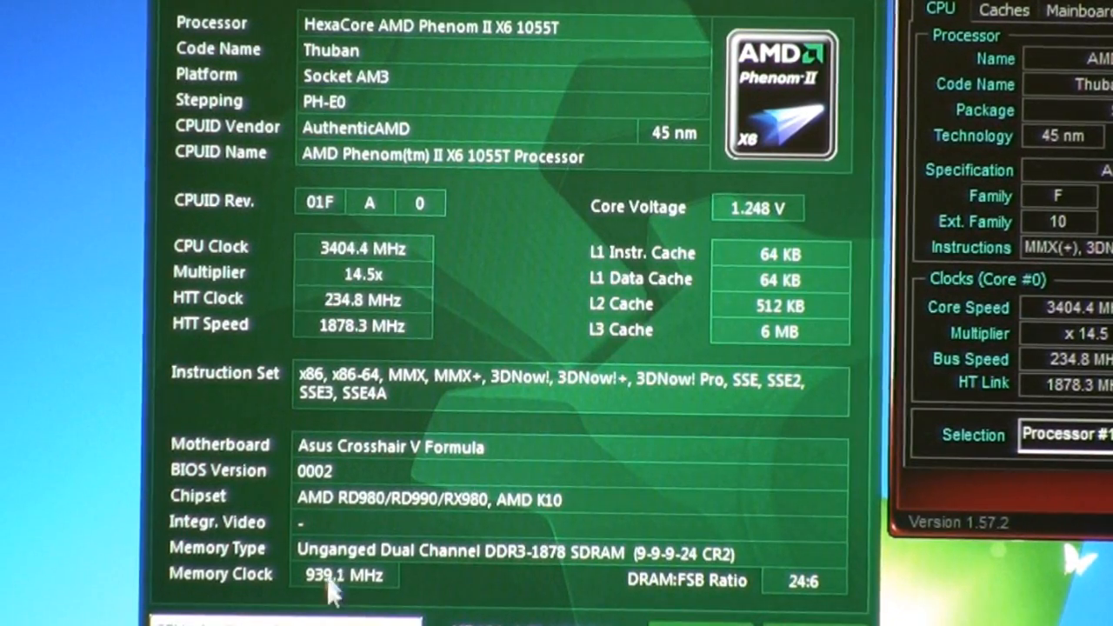
mouse_move(539, 571)
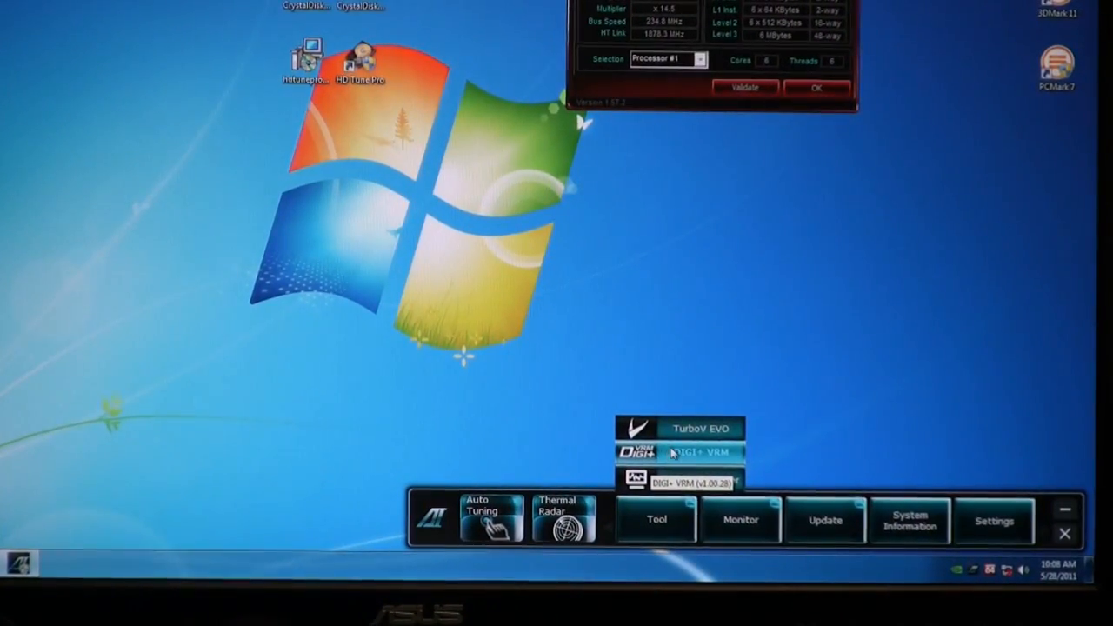
Bring up the DIGI+ VRM panel showing Extreme load-line calibration and Auto voltage frequency.
click(699, 452)
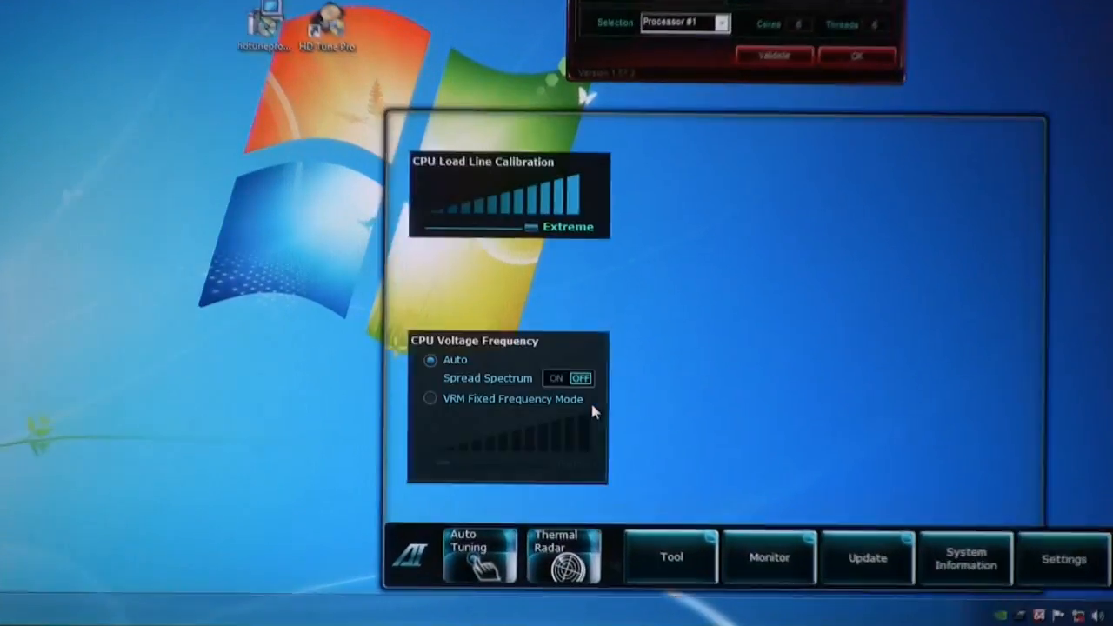